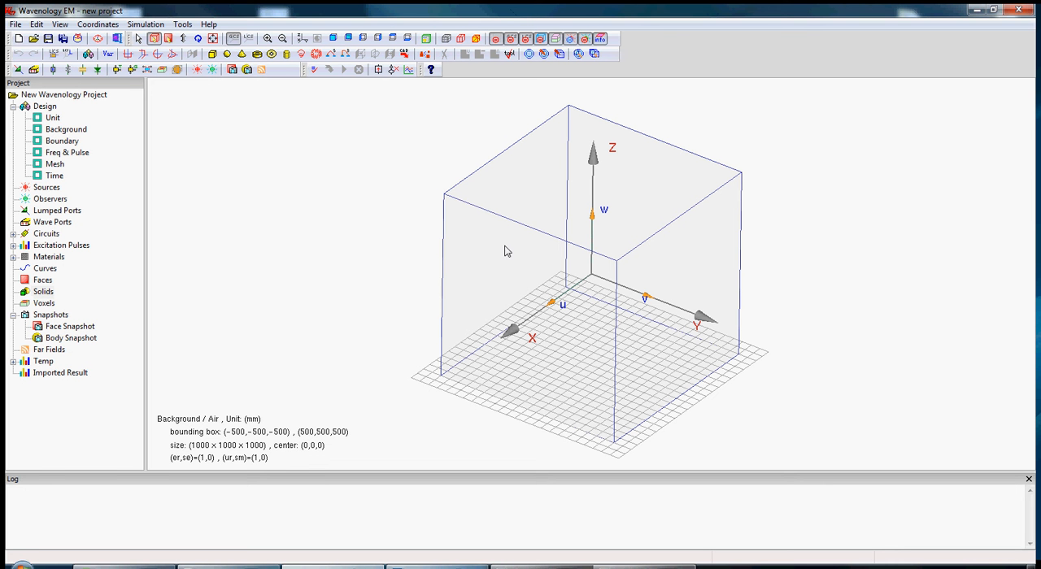
mouse_move(528, 245)
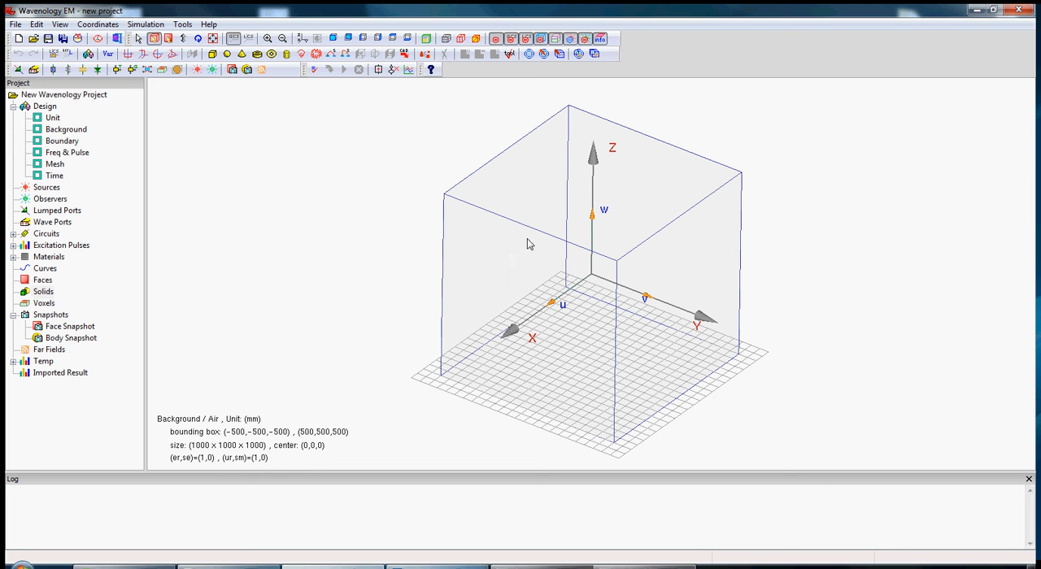
mouse_move(345, 170)
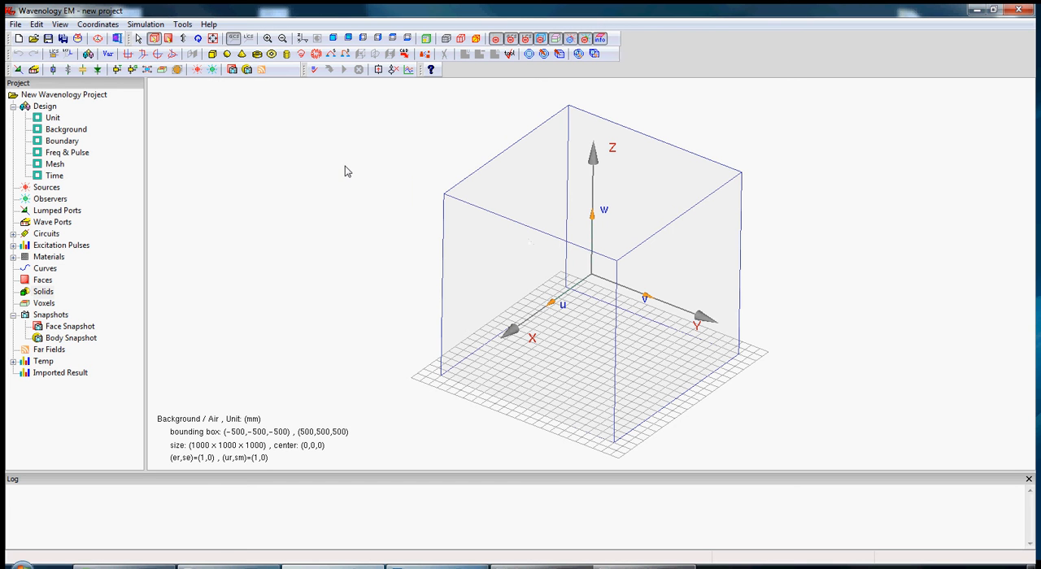
mouse_move(565, 246)
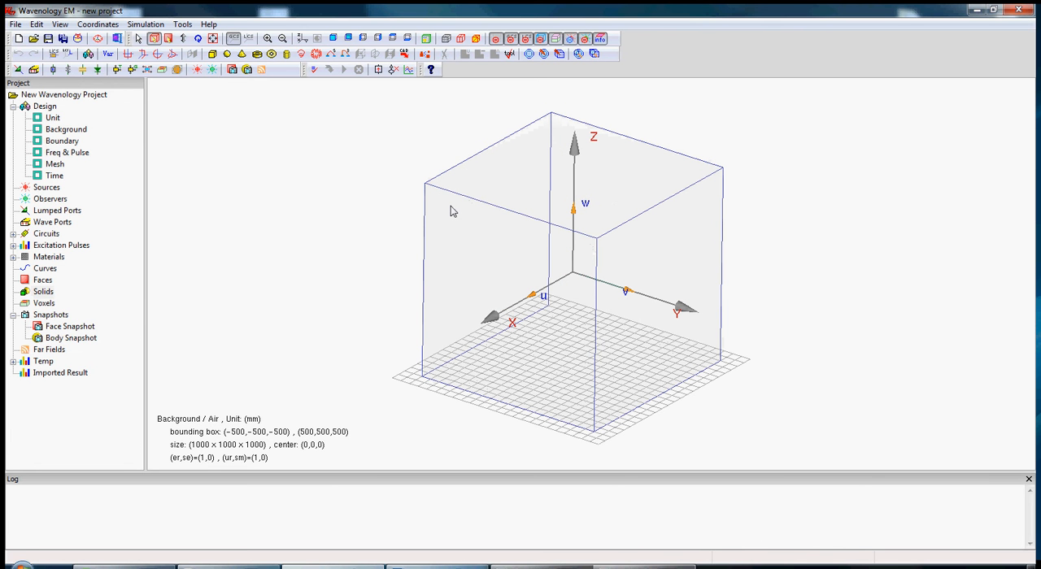
mouse_move(557, 206)
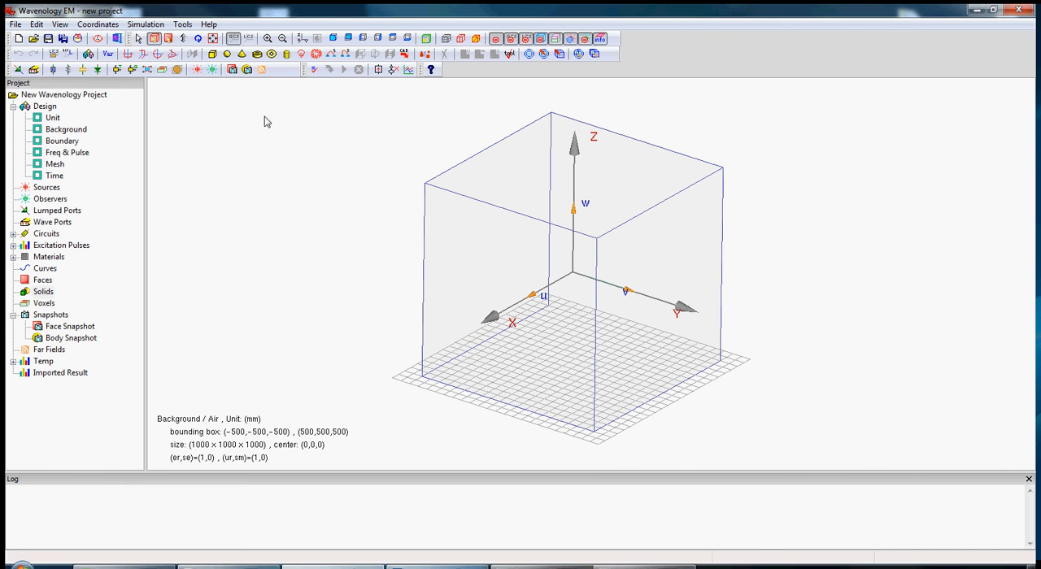
- Create PEC box Body001 from −100 to 100 using the default corners
click(213, 55)
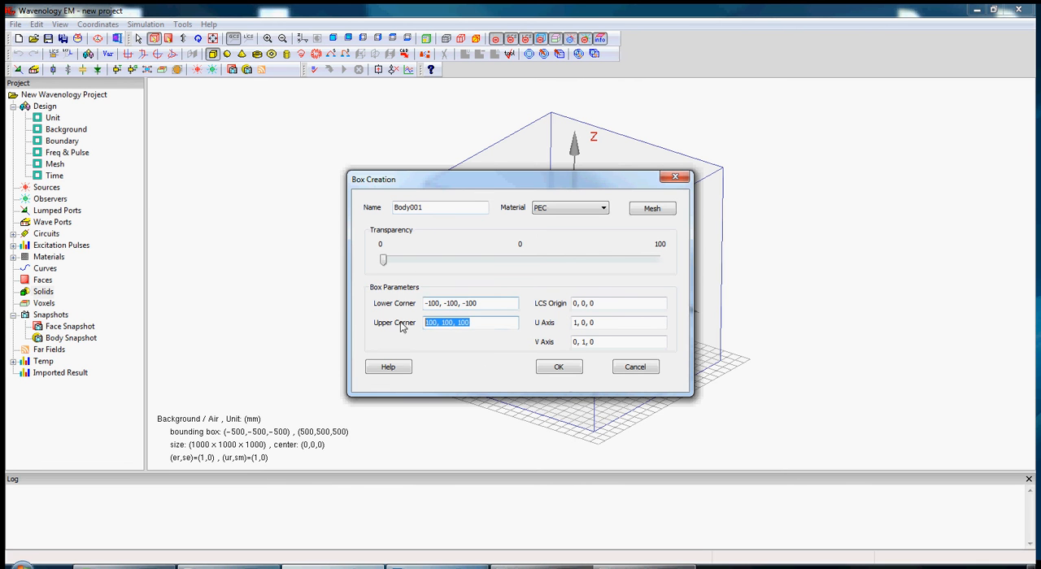
click(559, 367)
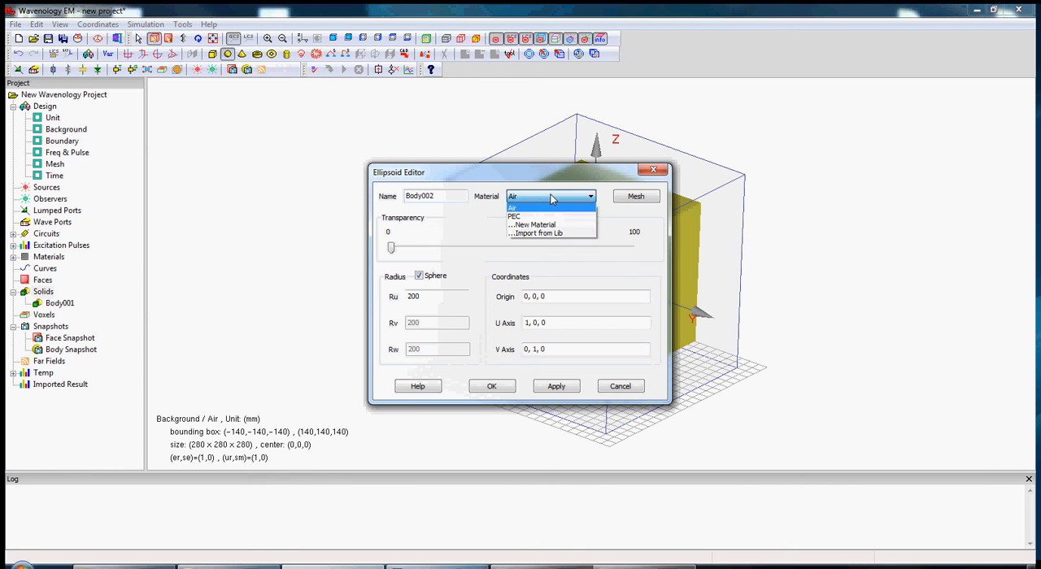
- Create Air sphere Body002 of radius 200, giving the overlap with the box no material
click(512, 206)
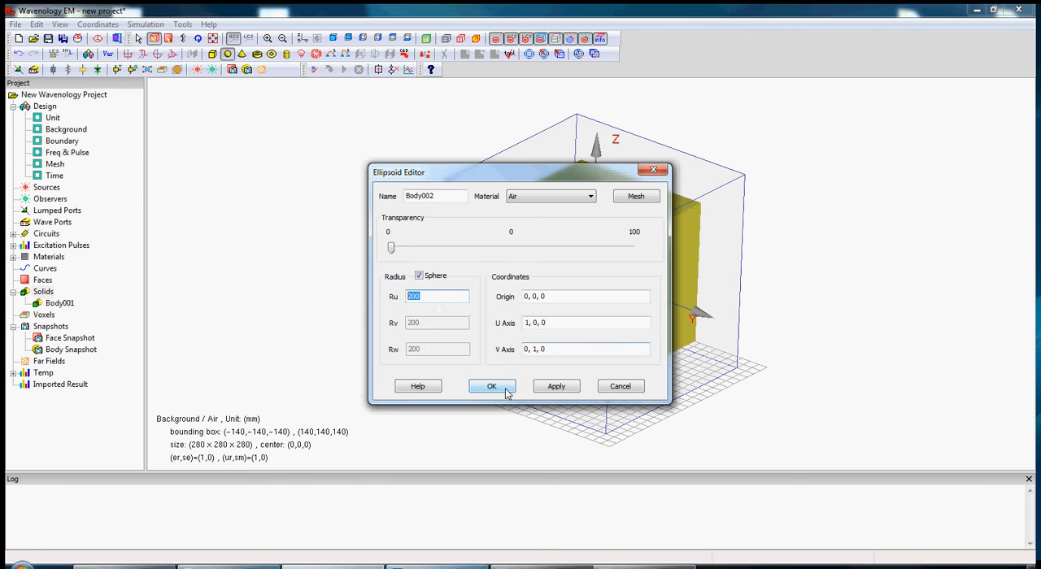
click(491, 385)
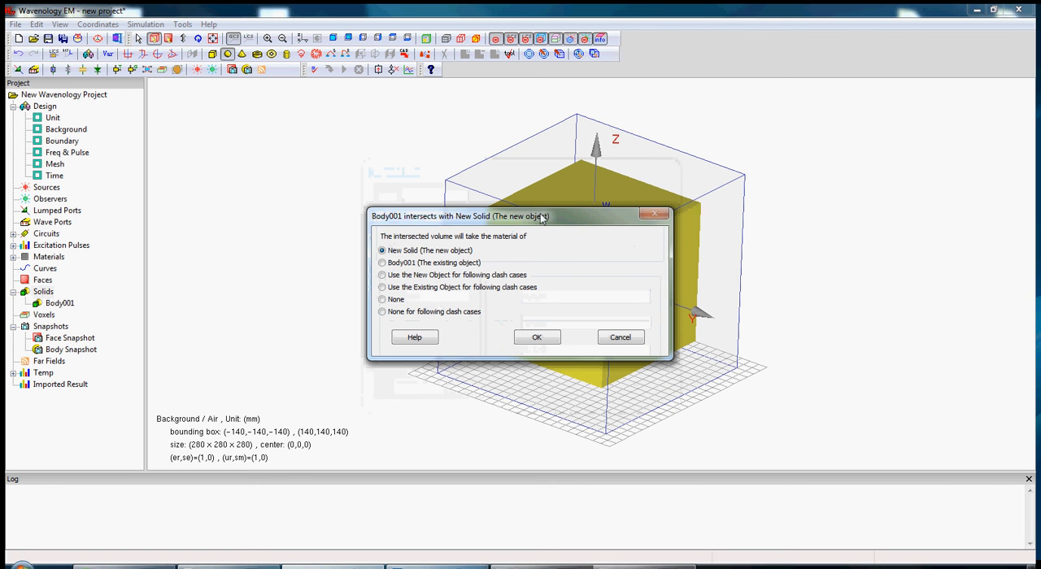
drag(516, 217, 553, 170)
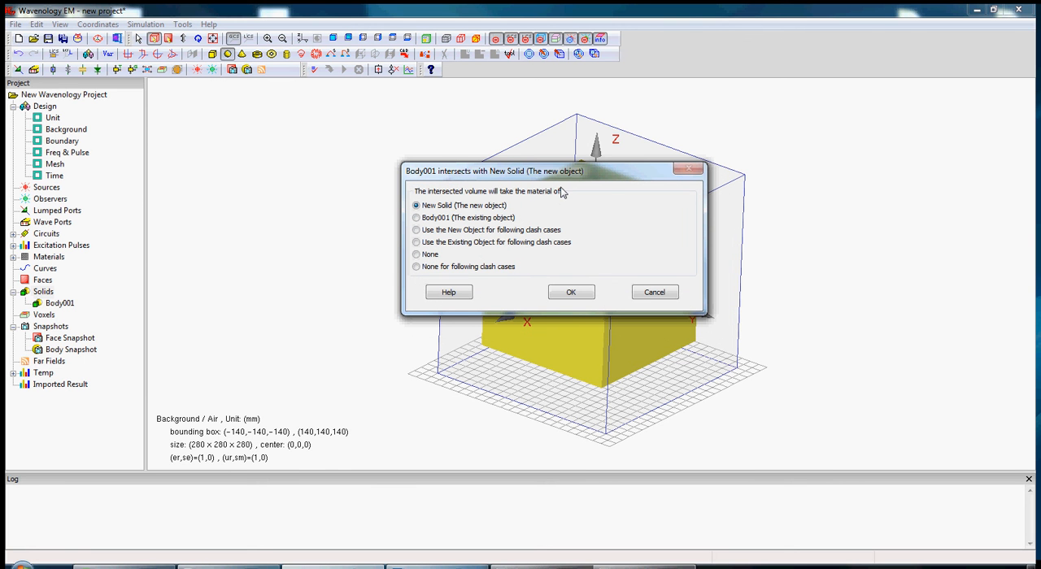
mouse_move(445, 259)
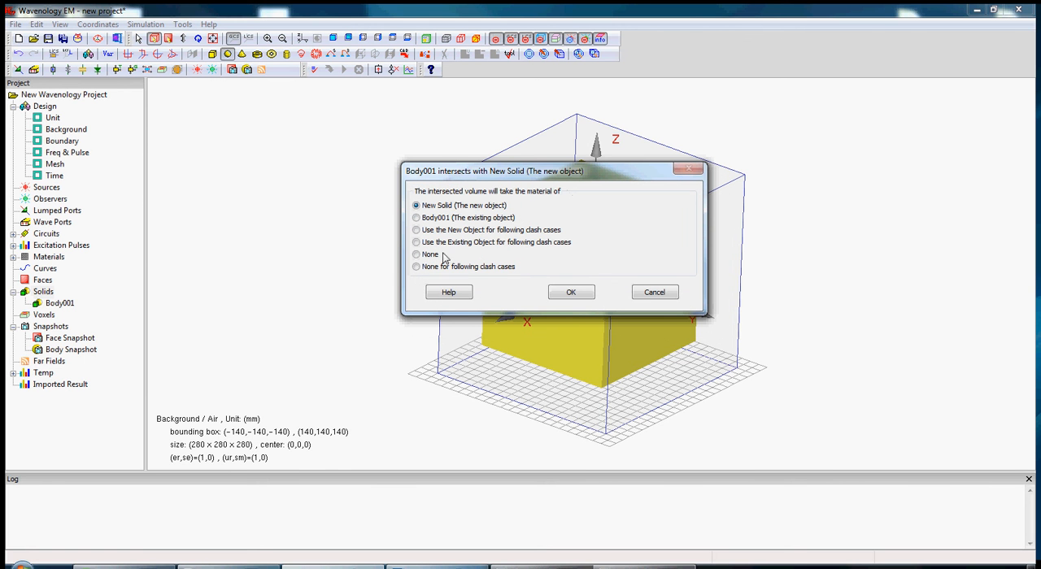
click(416, 254)
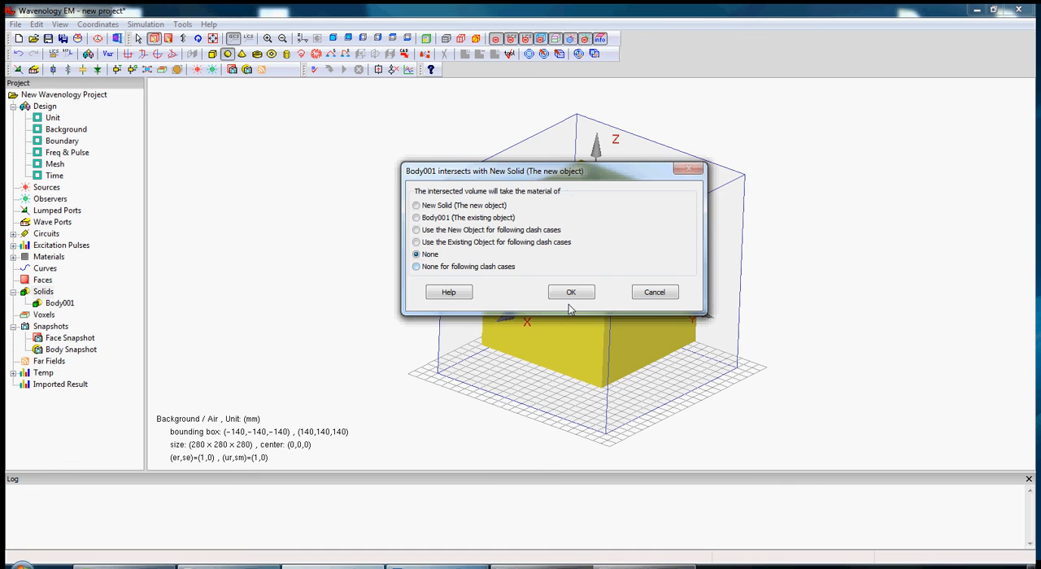
click(570, 292)
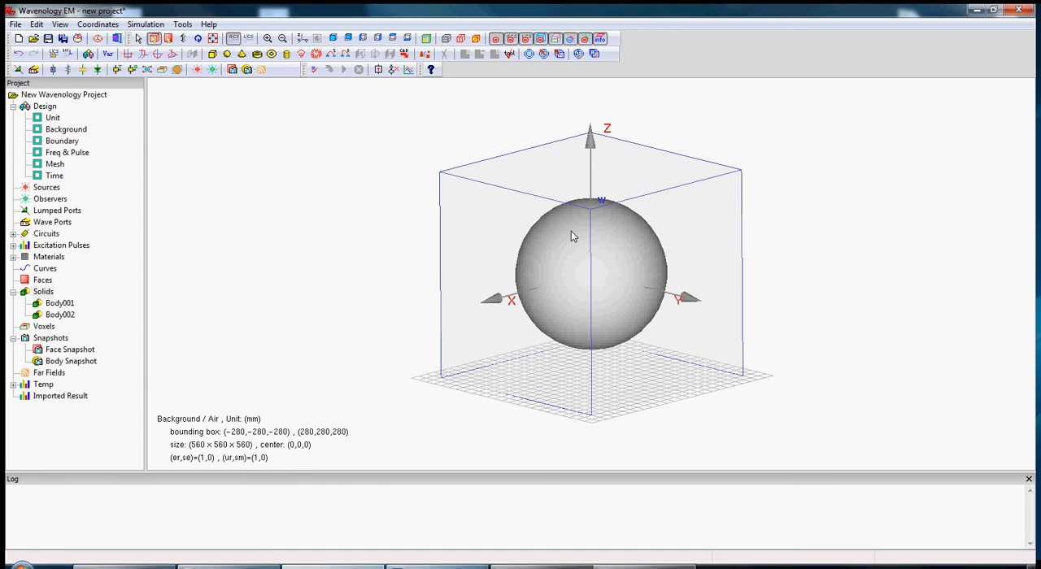
mouse_move(611, 275)
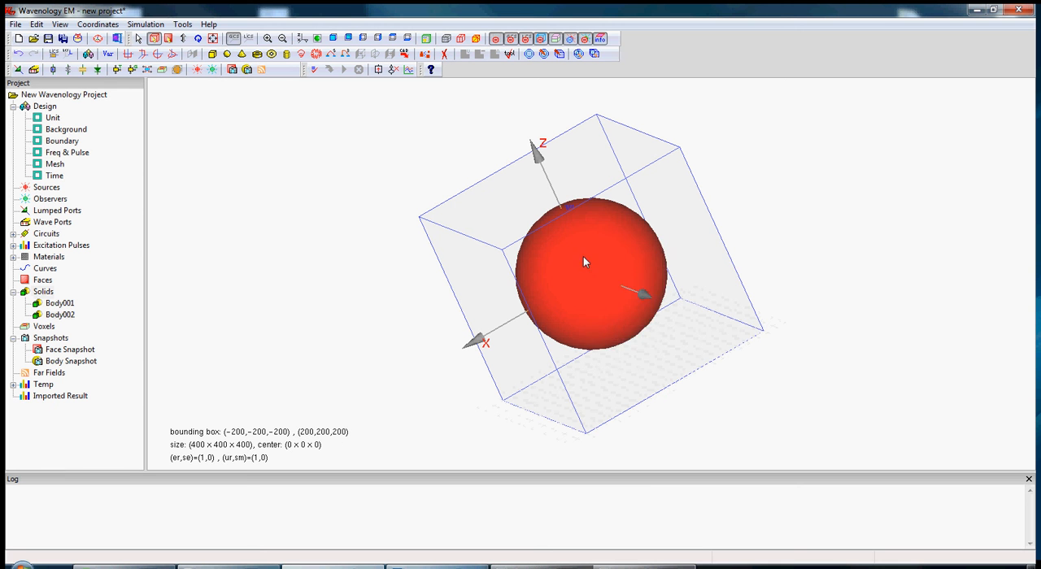
- Translate sphere Body002 by (200, 0, 0) without keeping the original
right_click(584, 261)
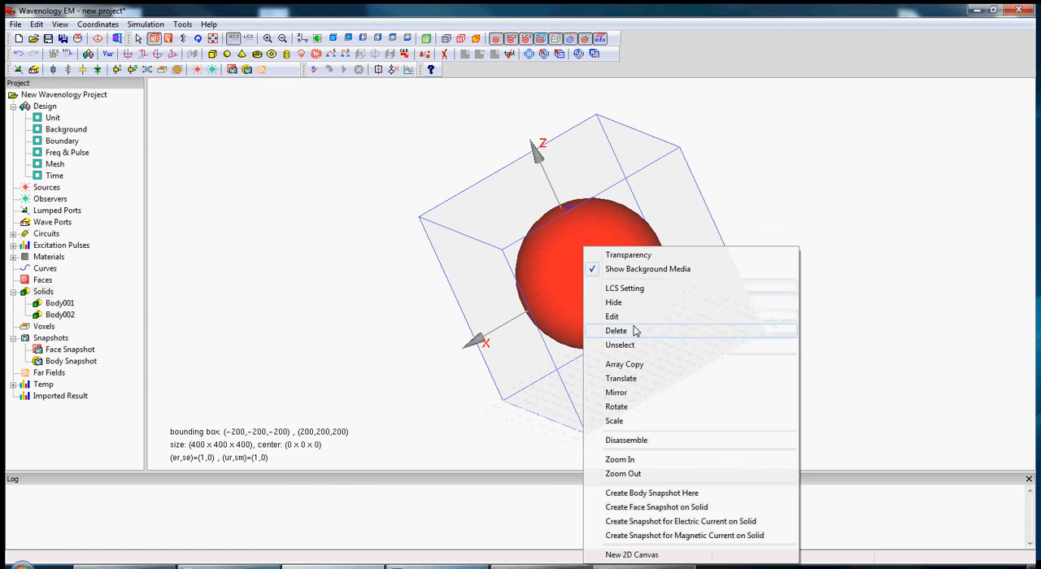
mouse_move(626, 378)
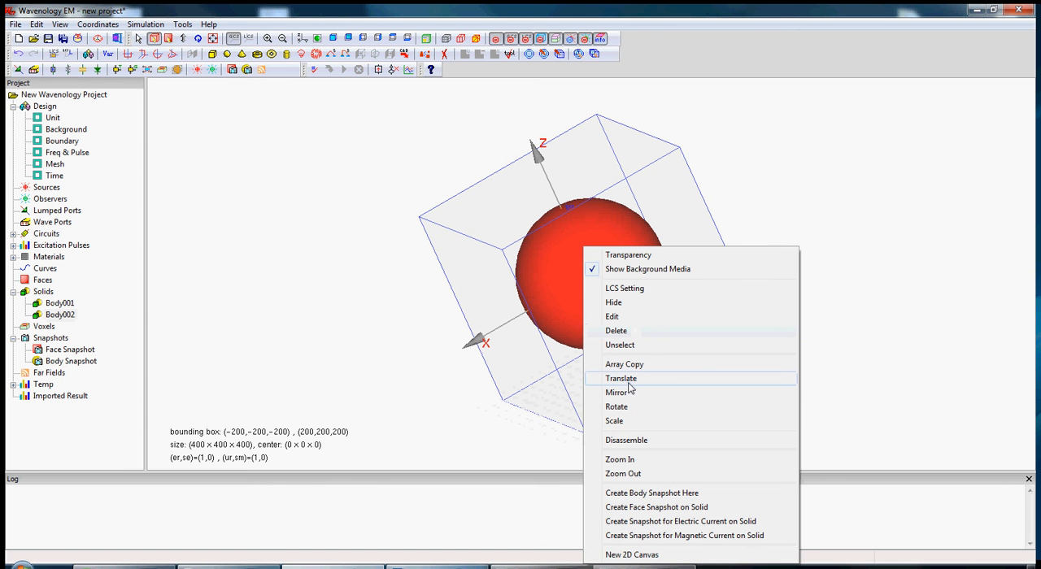
click(621, 378)
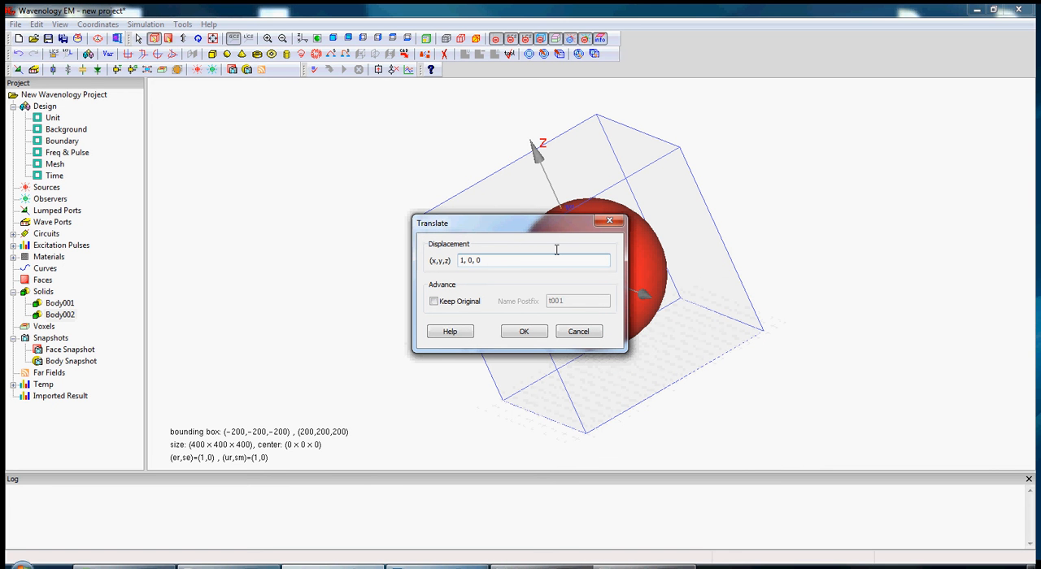
key(BackSpace)
text(200)
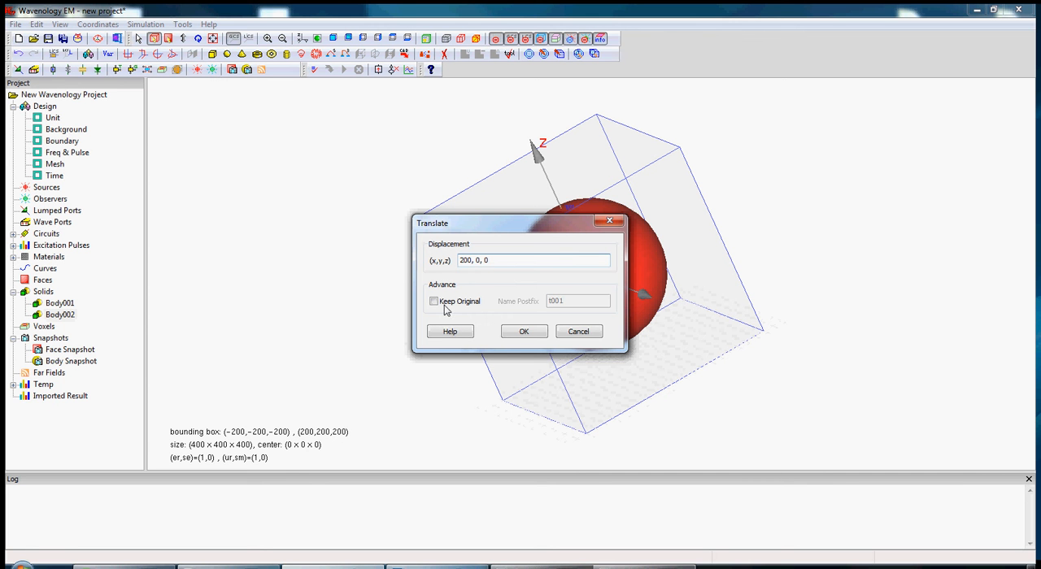
click(523, 331)
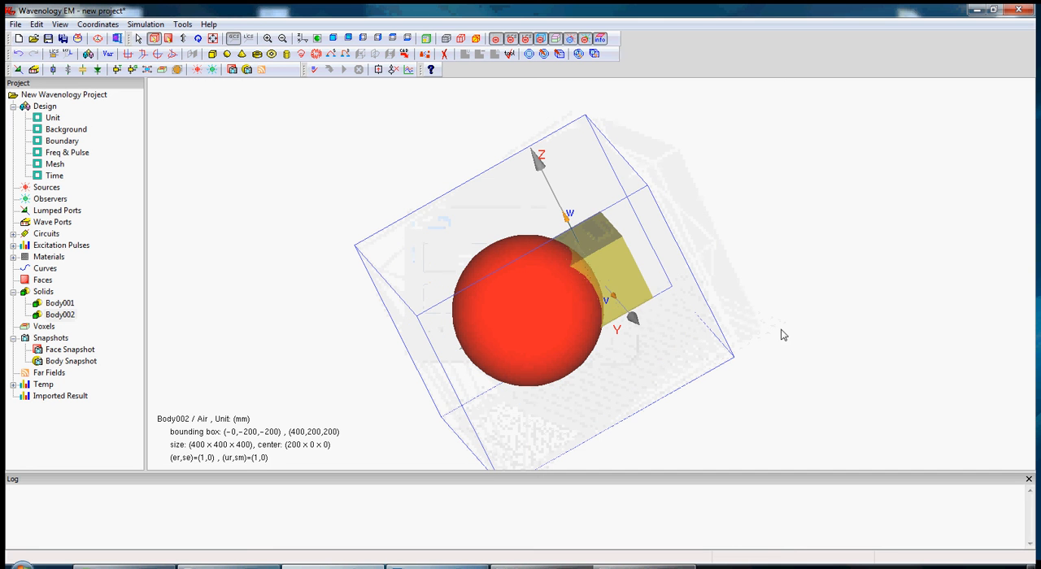
mouse_move(639, 282)
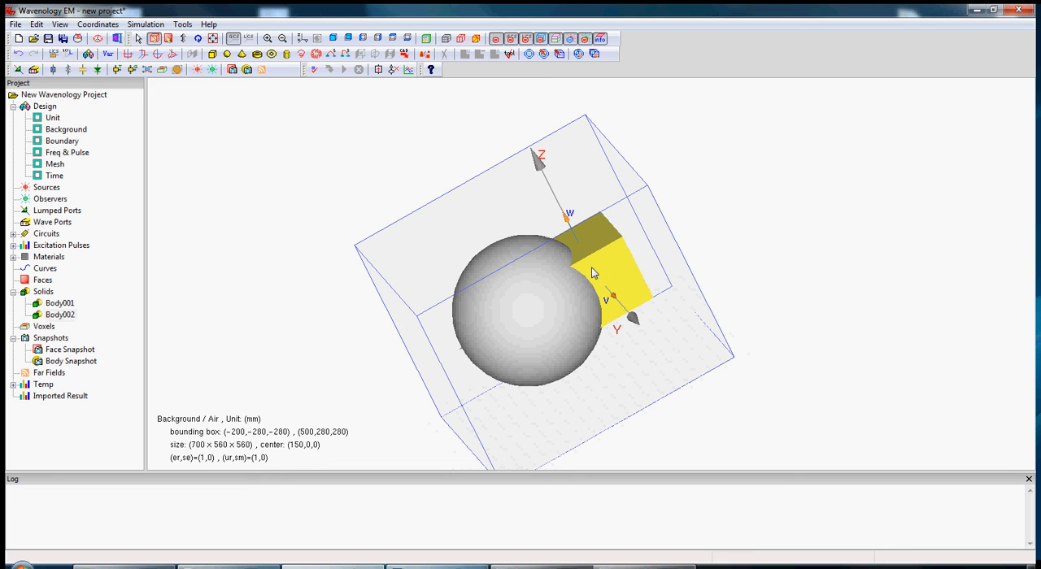
mouse_move(491, 54)
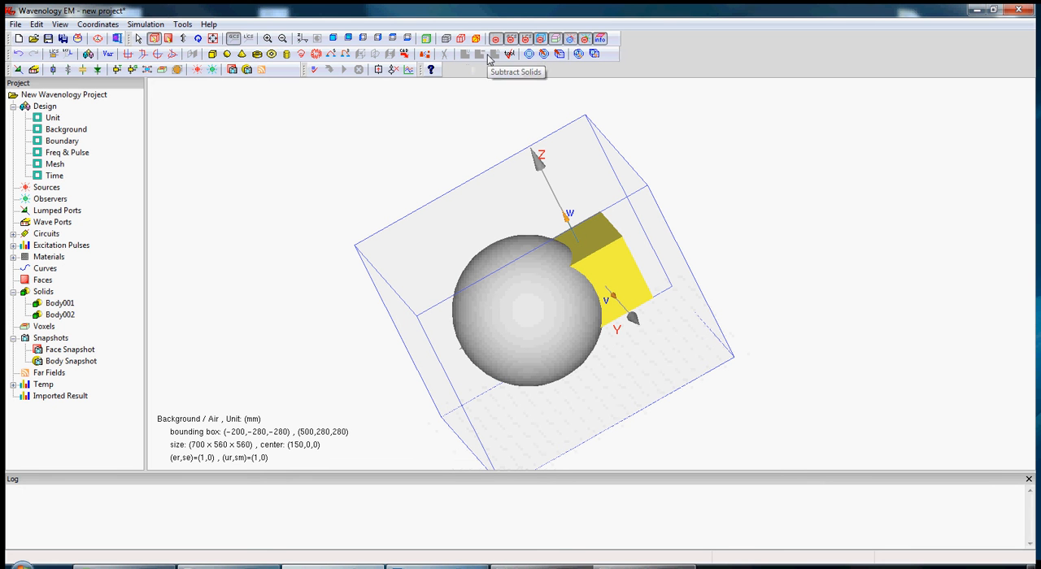
mouse_move(624, 250)
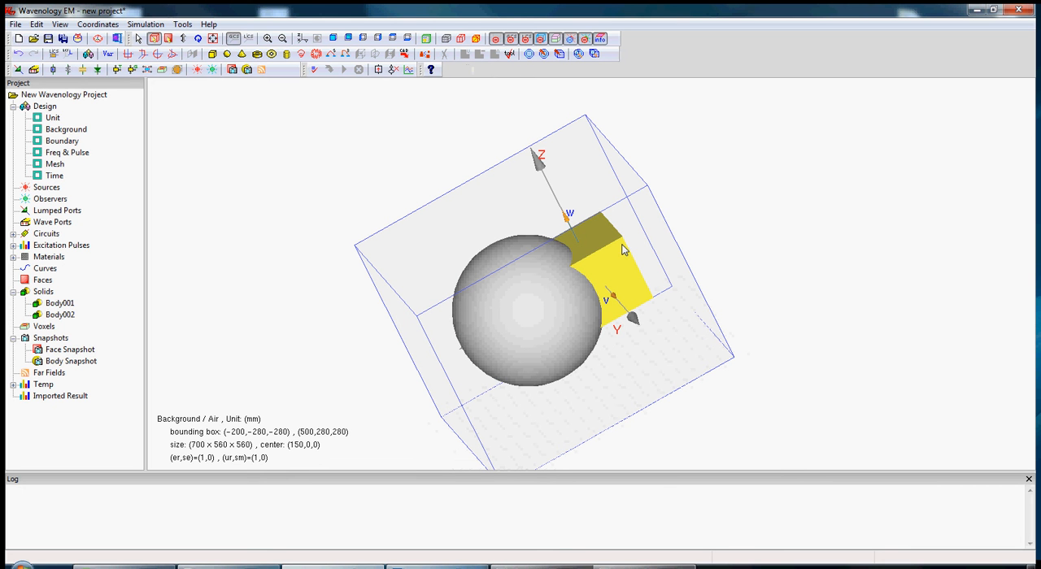
mouse_move(622, 277)
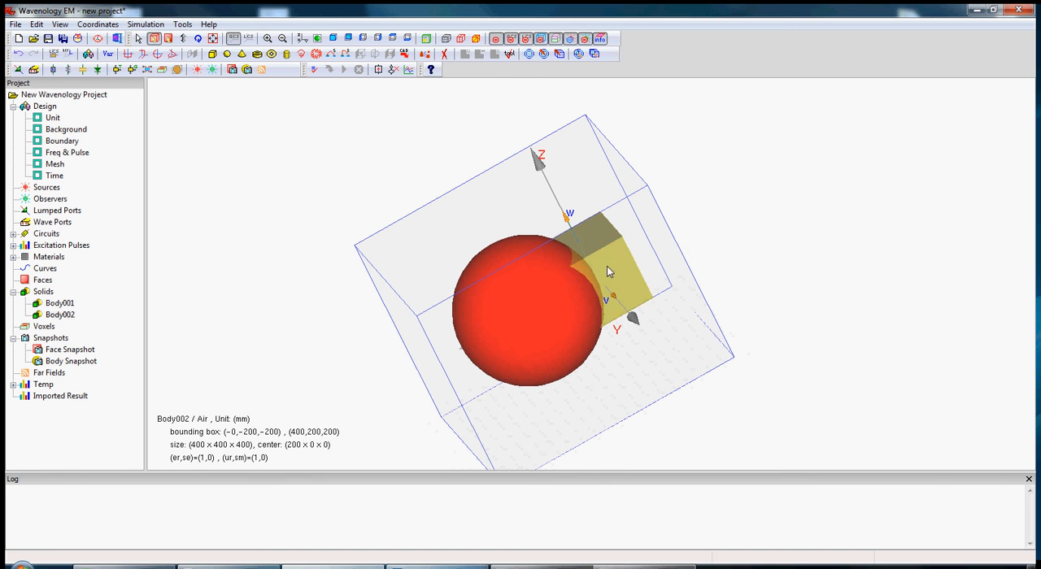
- Select box Body001 with sphere Body002 and unite them
click(467, 53)
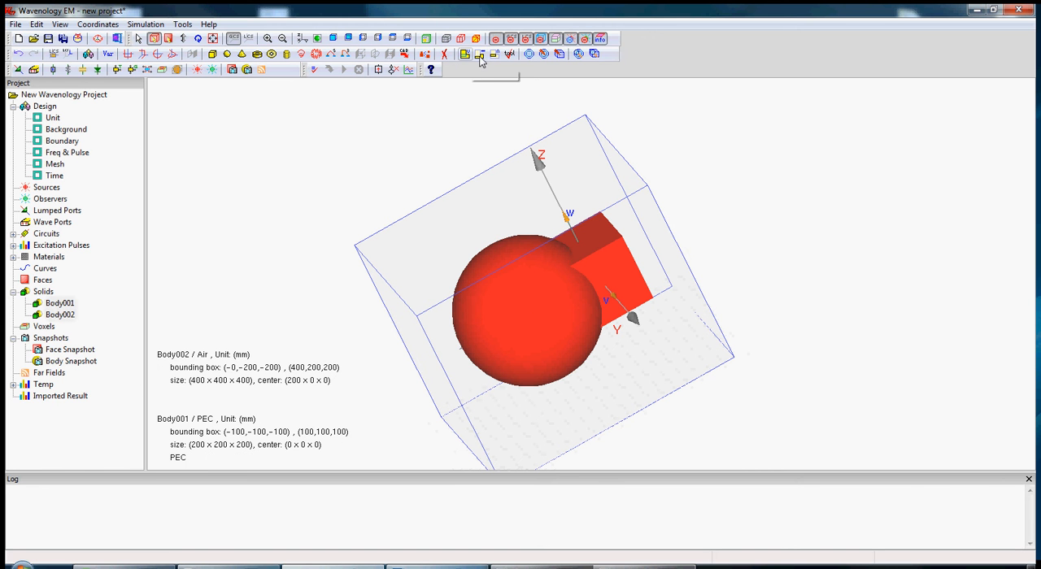
mouse_move(465, 54)
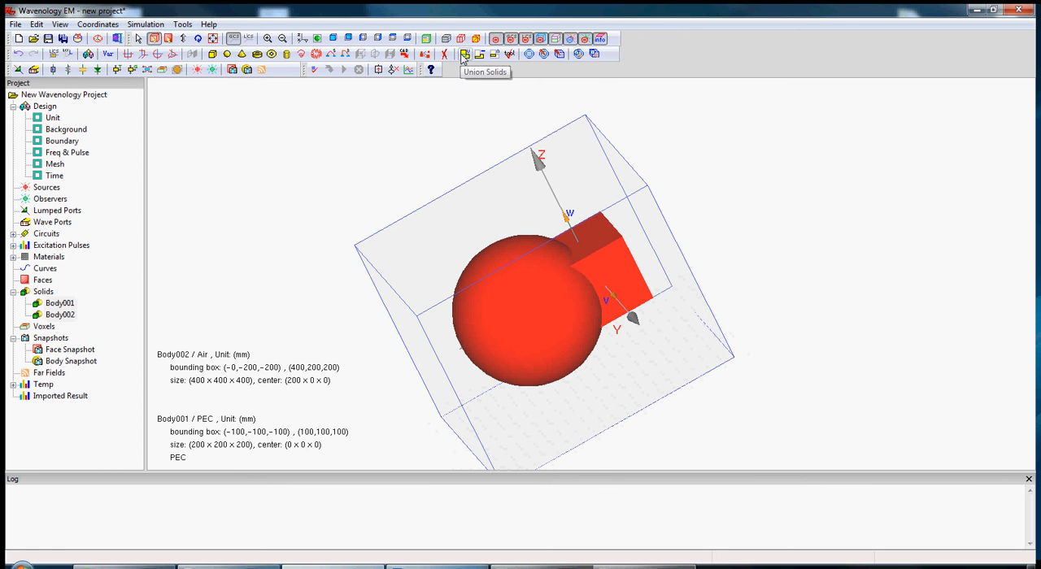
click(464, 54)
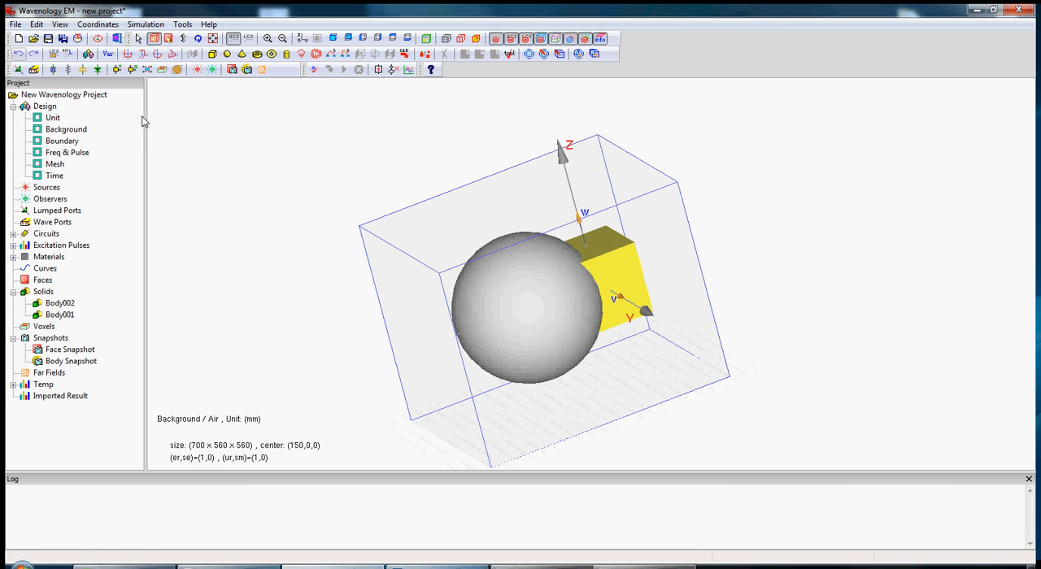
mouse_move(626, 289)
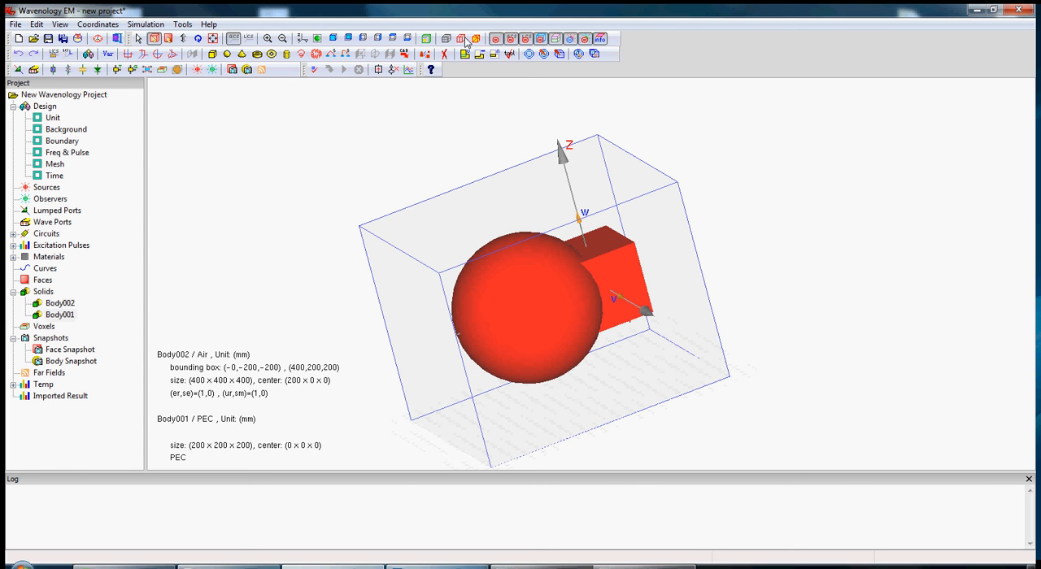
mouse_move(480, 54)
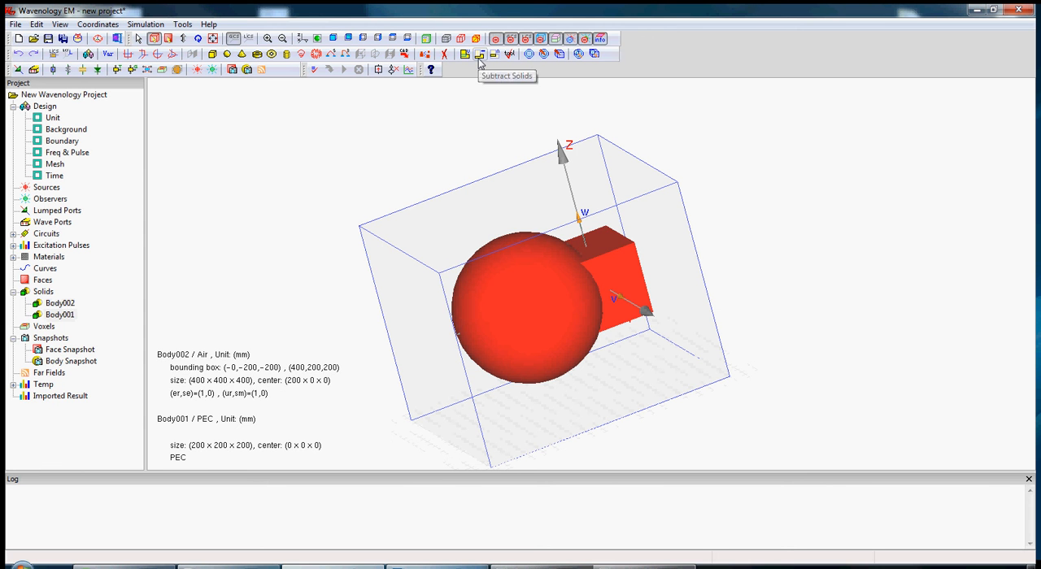
- Subtract the selected box and sphere solids from each other
click(480, 53)
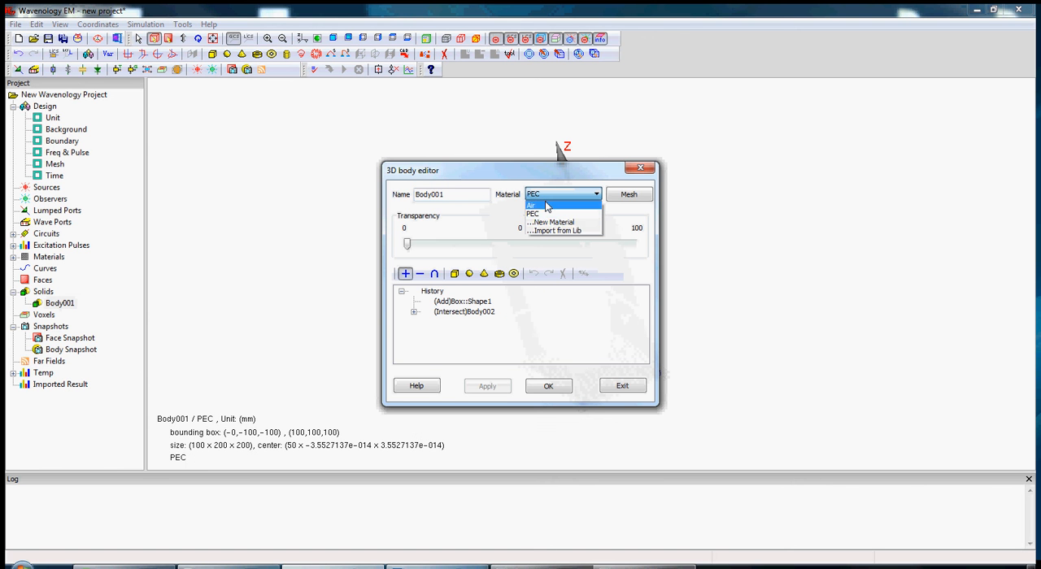
- Change Body001's material to Air in the body editor
click(532, 204)
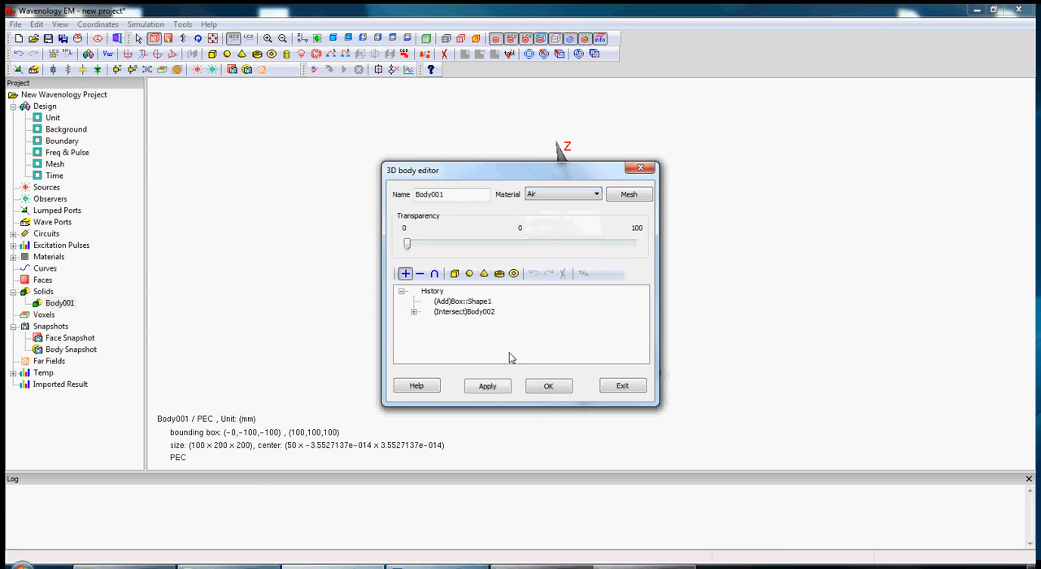
click(548, 385)
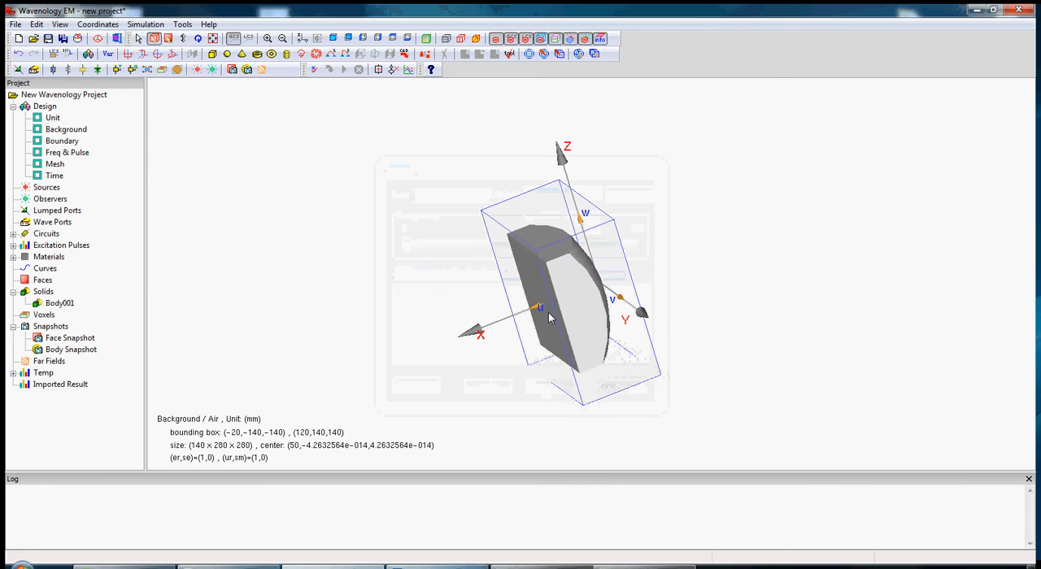